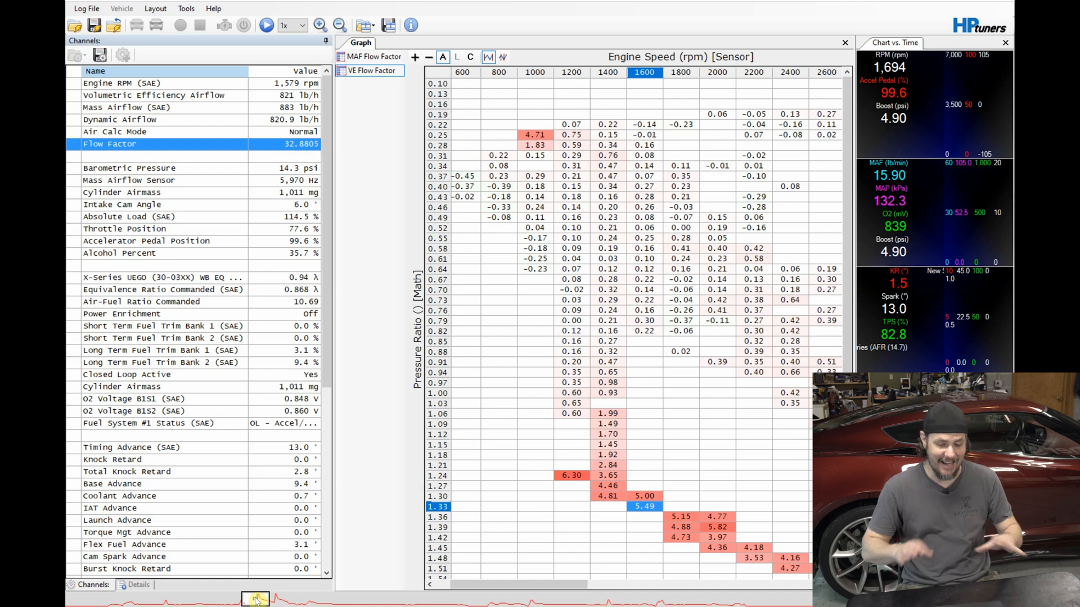
{"action": "mouse_move", "coordinate": [487, 141]}
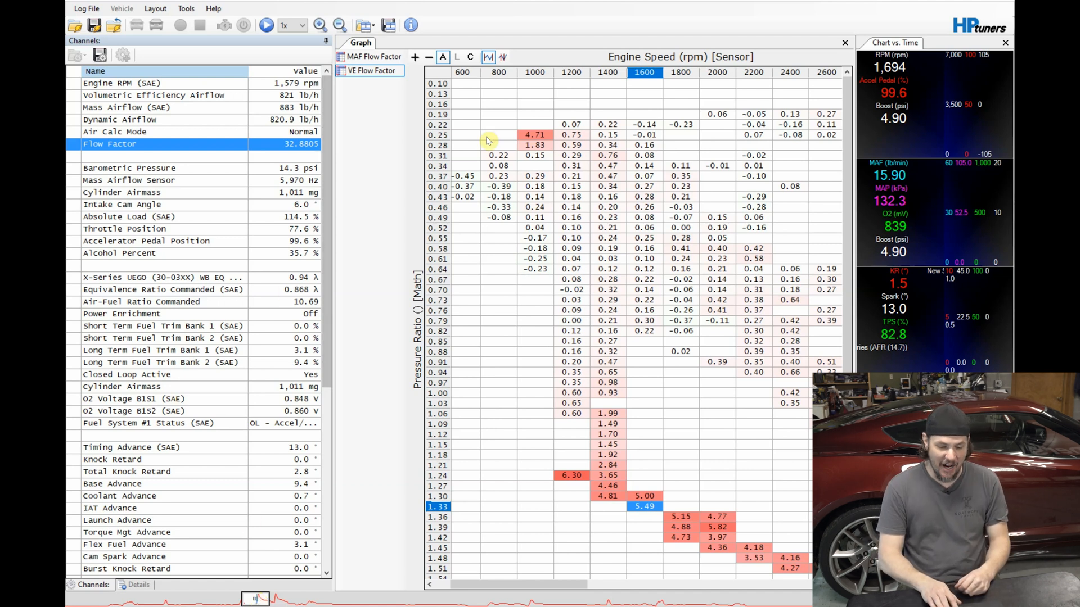
{"action": "mouse_move", "coordinate": [544, 238]}
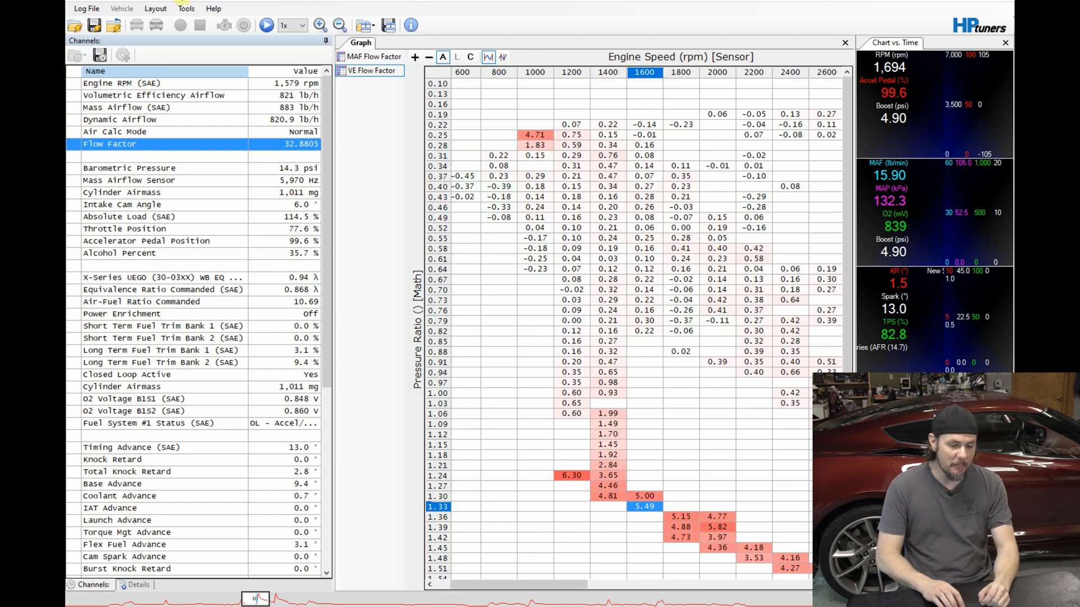
- Review the MAF and VE Flow Factor formulas in the math parameters manager and close it
{"action": "left_click", "coordinate": [123, 54]}
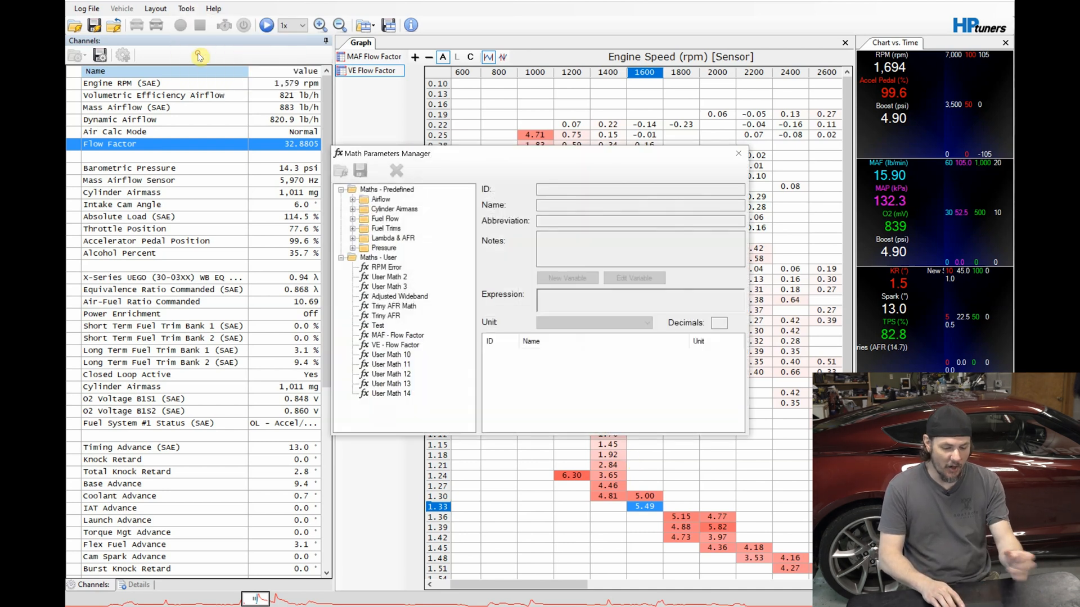
{"action": "left_click", "coordinate": [397, 335]}
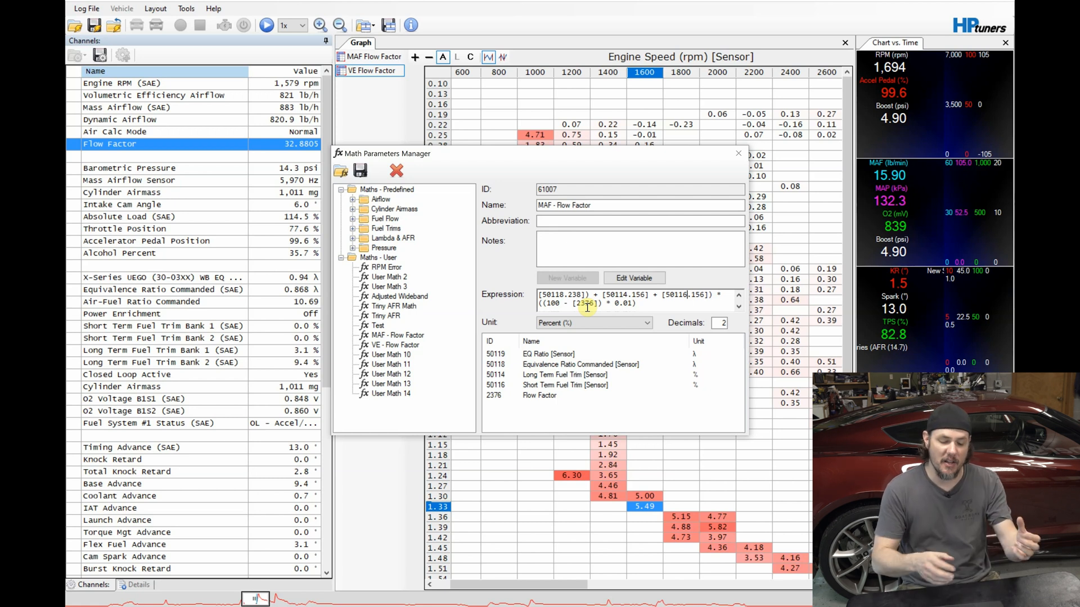
{"action": "left_click", "coordinate": [396, 345]}
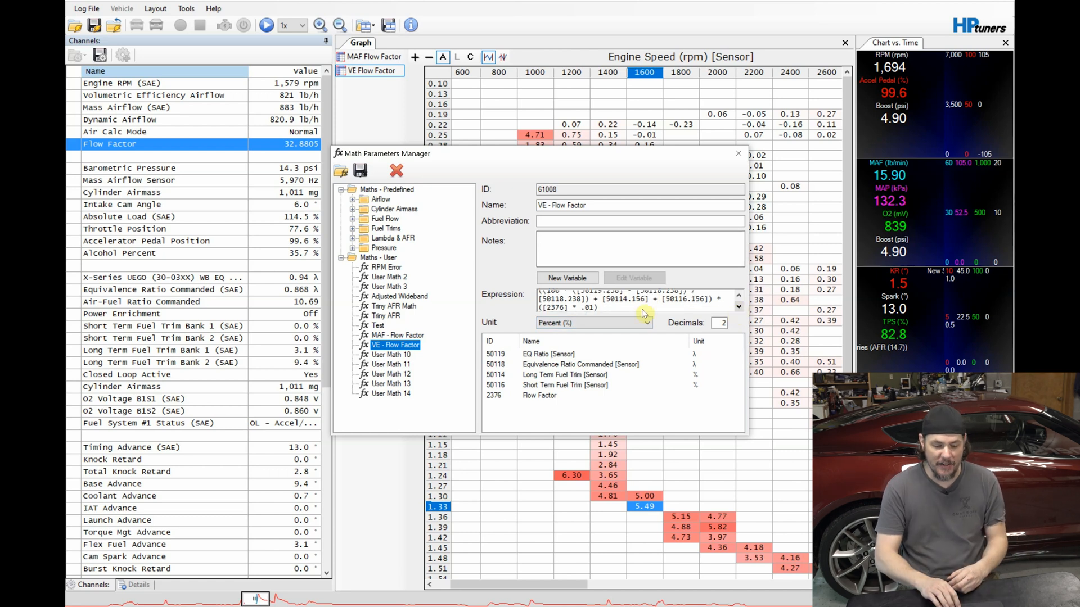
{"action": "double_click", "coordinate": [554, 308]}
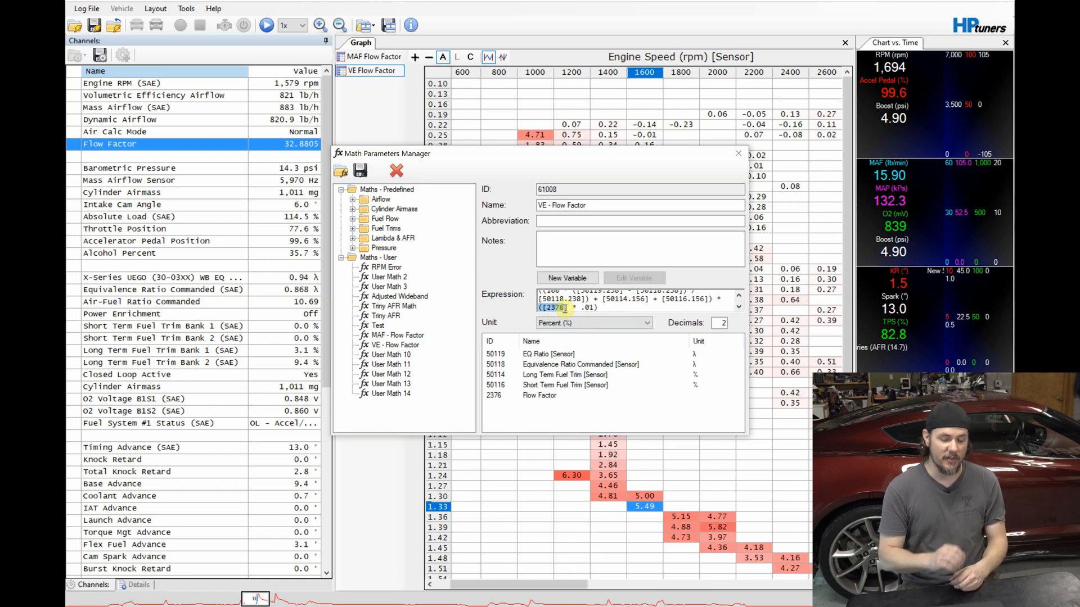
{"action": "left_click", "coordinate": [738, 154]}
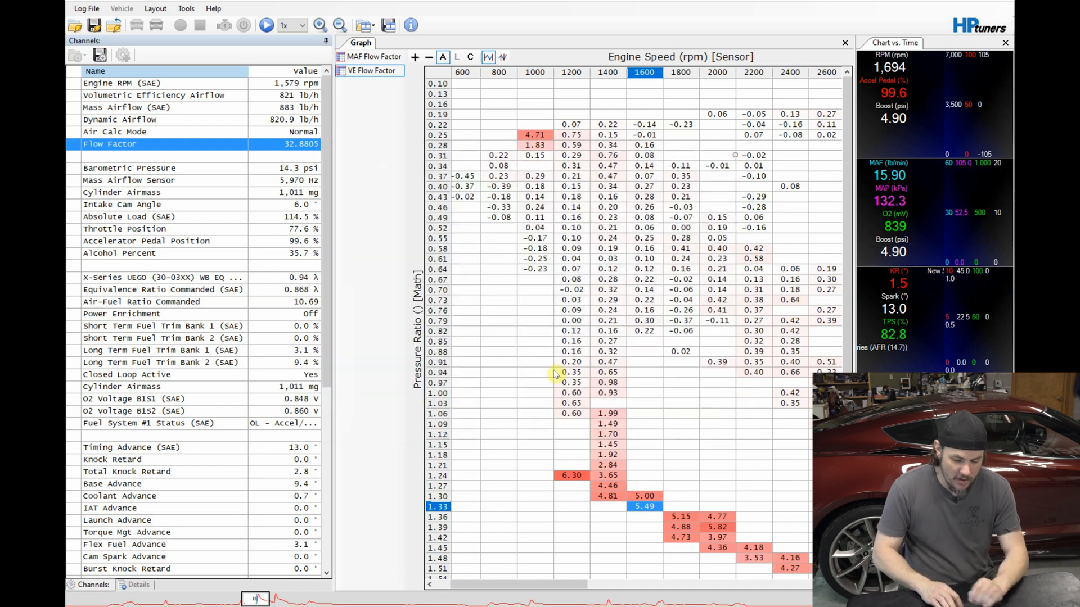
{"action": "mouse_move", "coordinate": [661, 302]}
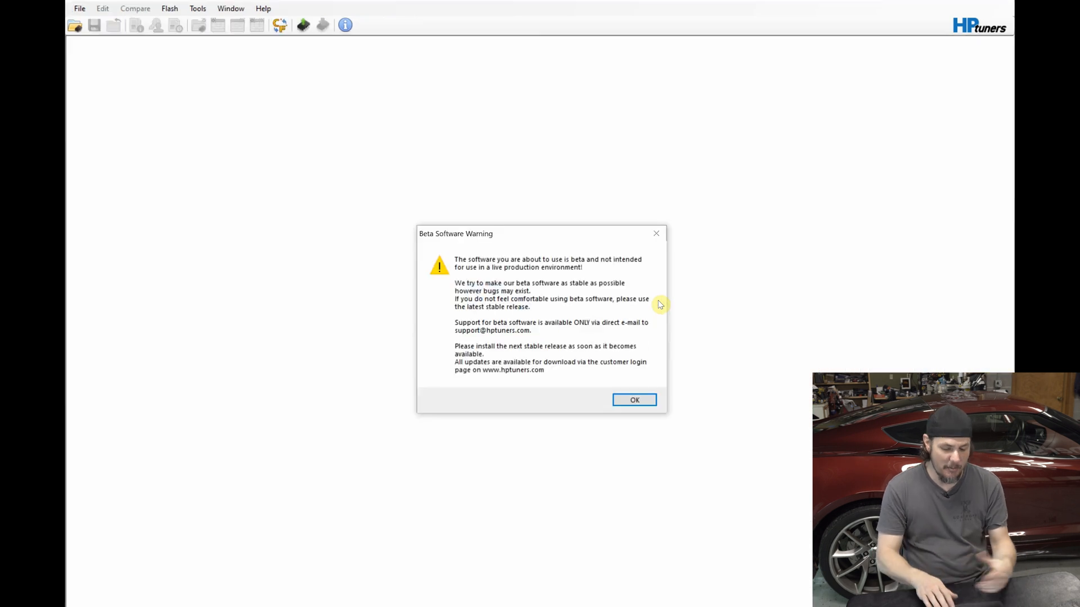
- Dismiss the beta warning and load the Z06_RearO2.hpt tune file in VCM Editor
{"action": "left_click", "coordinate": [634, 401]}
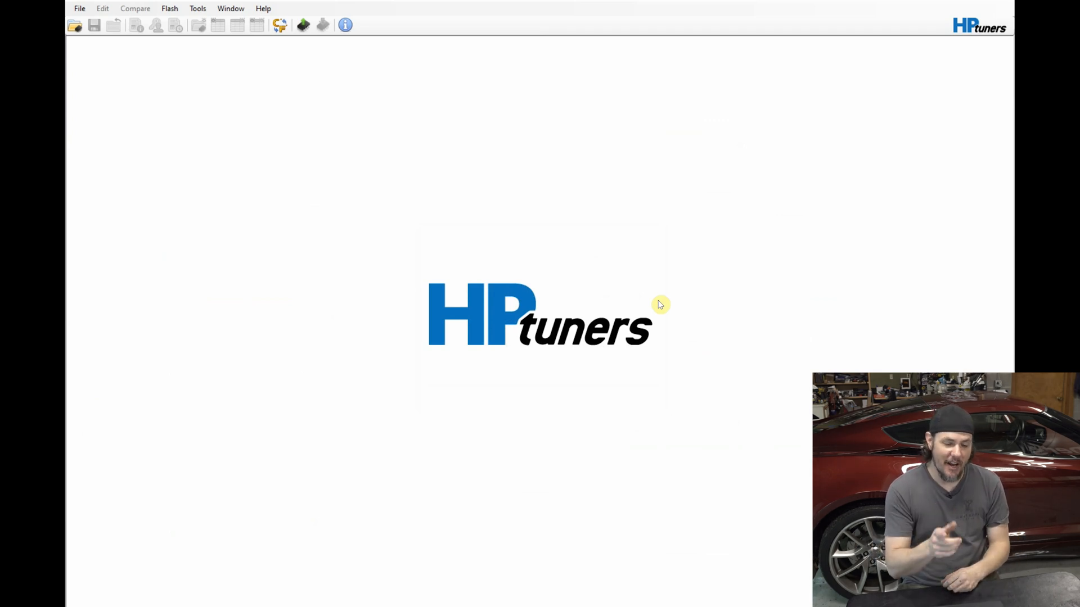
{"action": "left_click", "coordinate": [74, 25]}
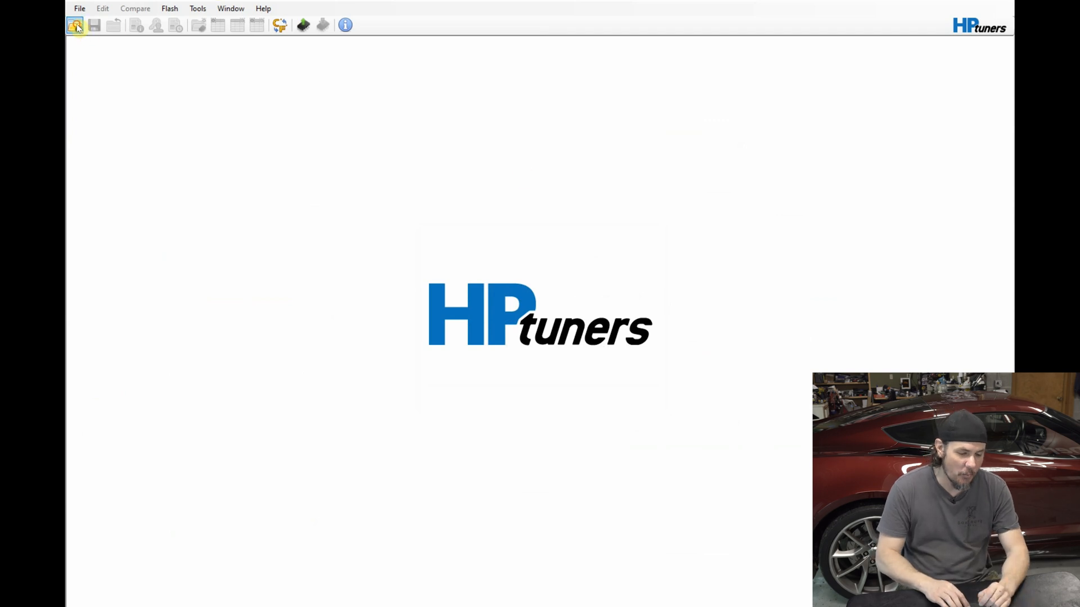
{"action": "left_click", "coordinate": [75, 25]}
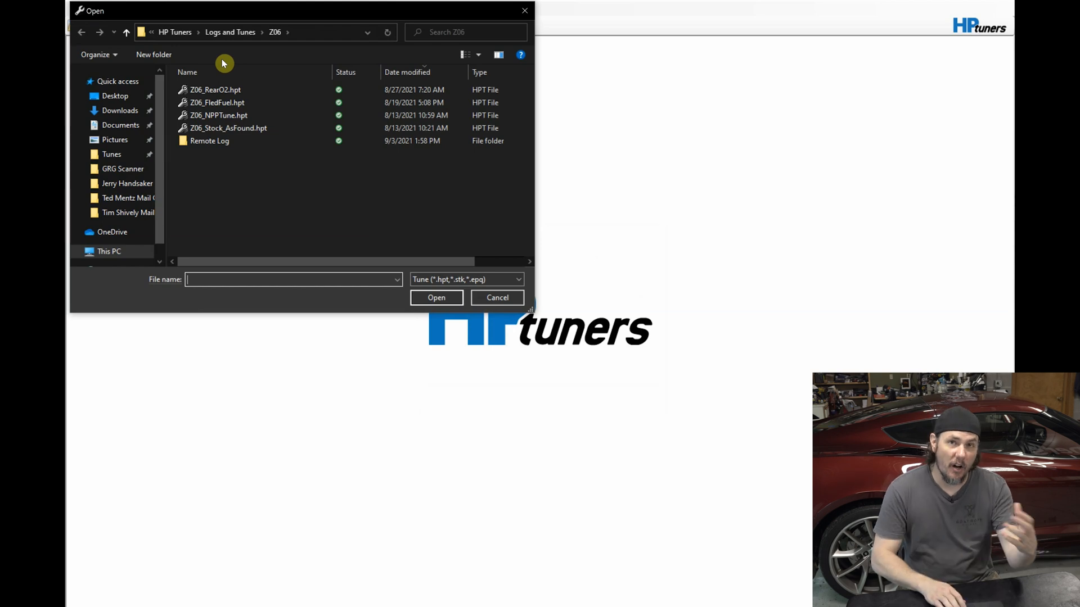
{"action": "left_click", "coordinate": [214, 90]}
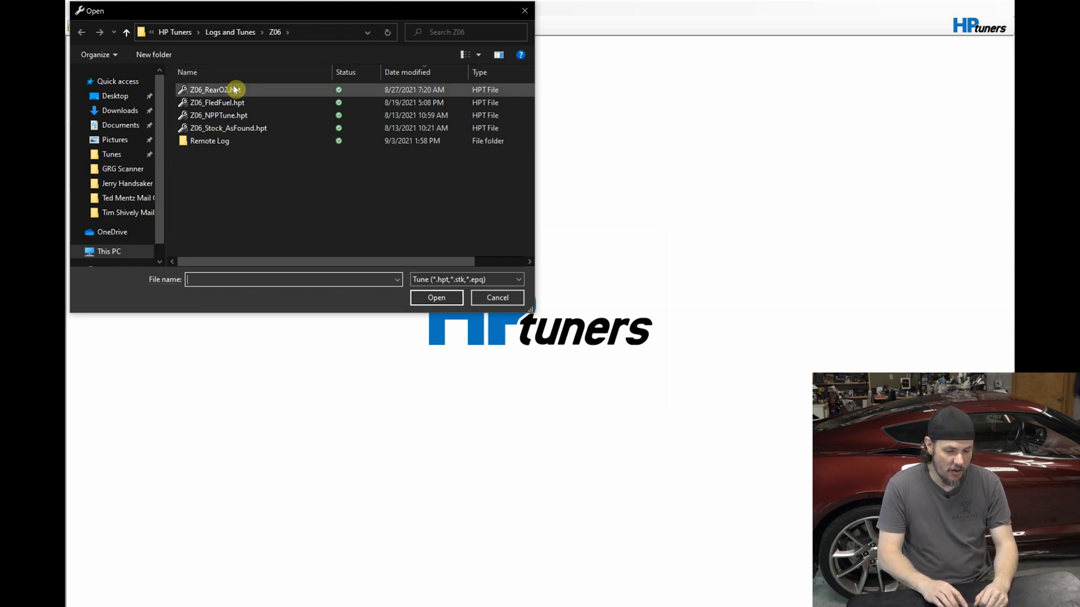
{"action": "left_click", "coordinate": [496, 297]}
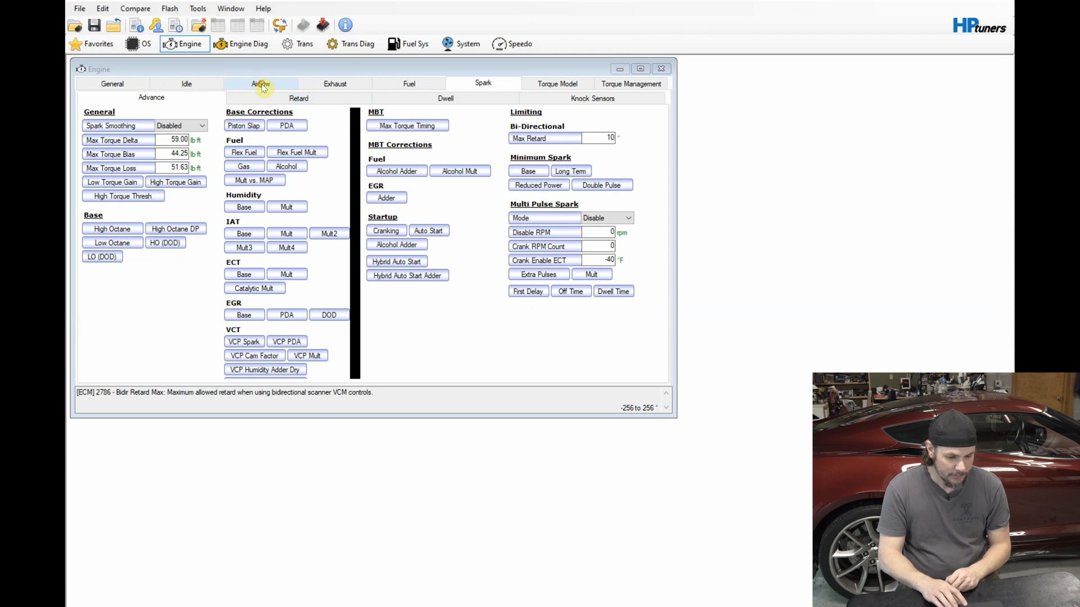
{"action": "left_click", "coordinate": [260, 83]}
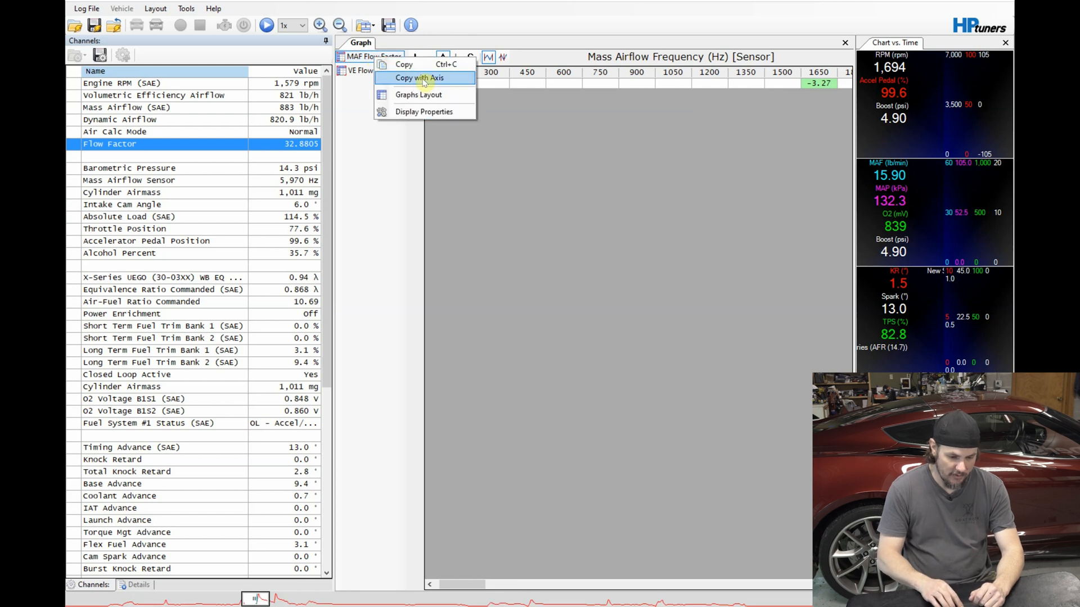
- Copy the MAF Flow Factor histogram values with their frequency axis
{"action": "left_click", "coordinate": [418, 94]}
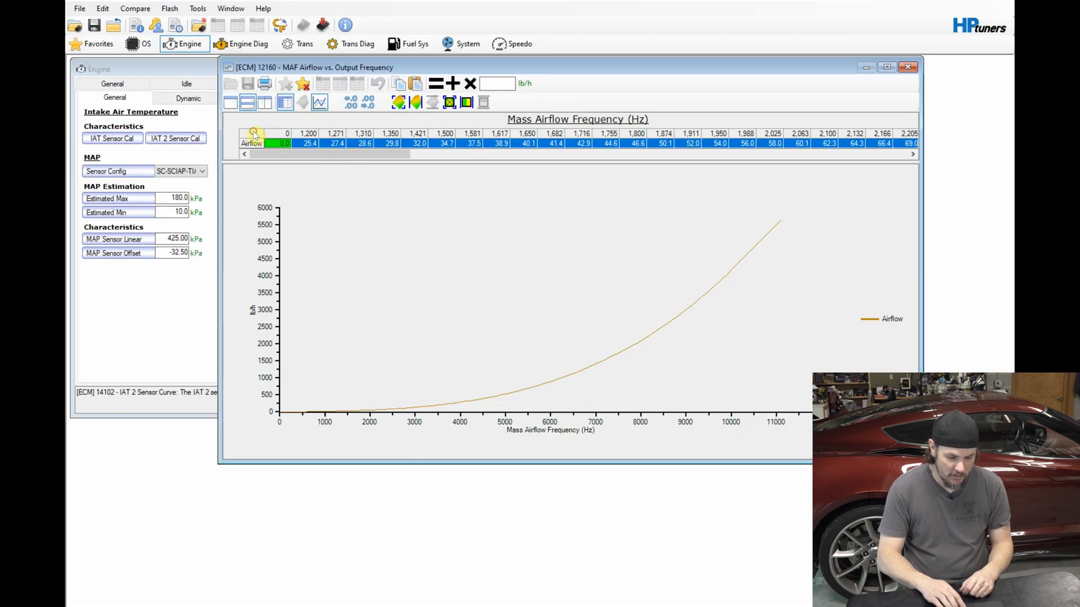
- Multiply the airflow table by the pasted flow factors (half percent) and raise the top cells by 1.01
{"action": "right_click", "coordinate": [256, 134]}
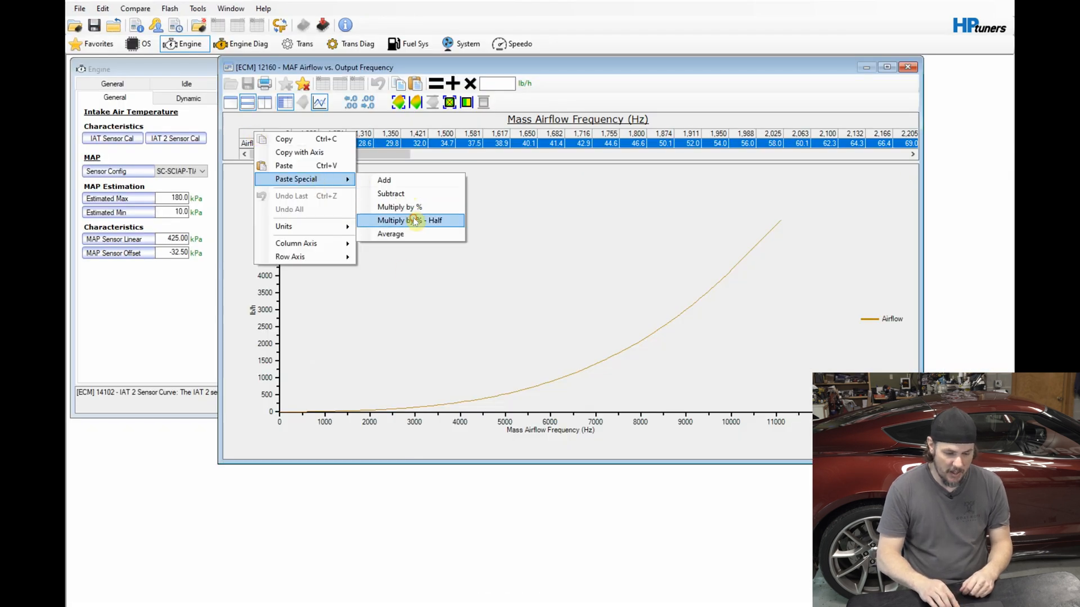
{"action": "left_click", "coordinate": [400, 220]}
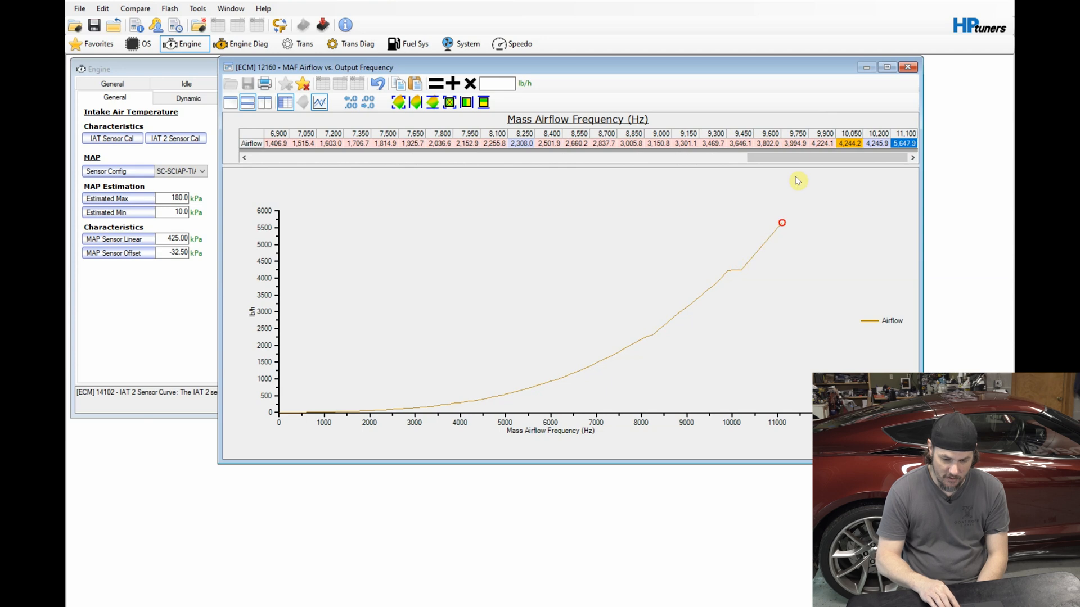
{"action": "mouse_move", "coordinate": [769, 251]}
{"action": "type", "text": "1.01"}
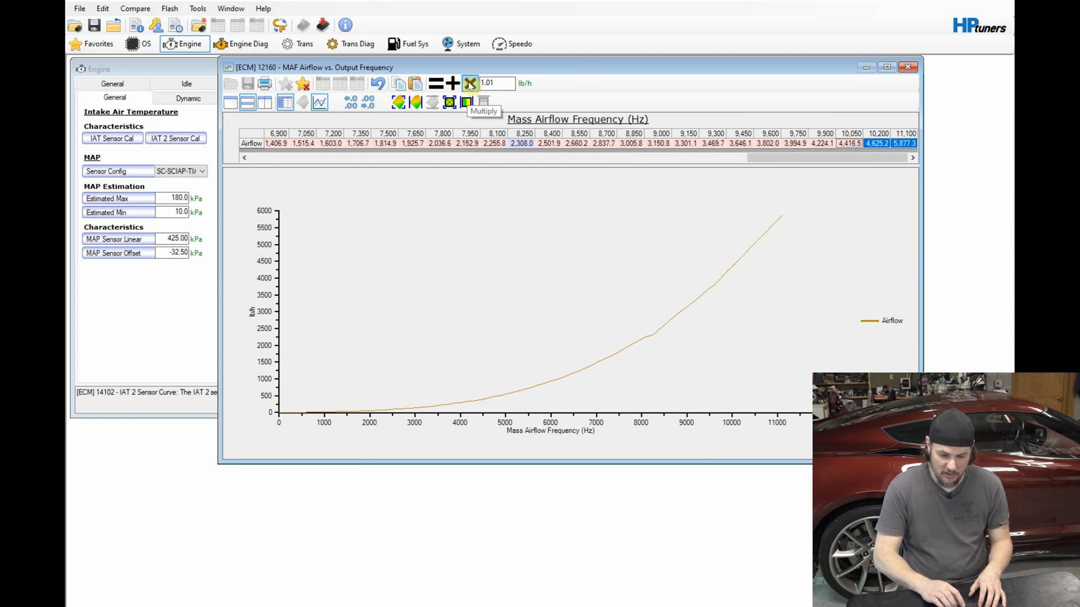
{"action": "left_click", "coordinate": [908, 66]}
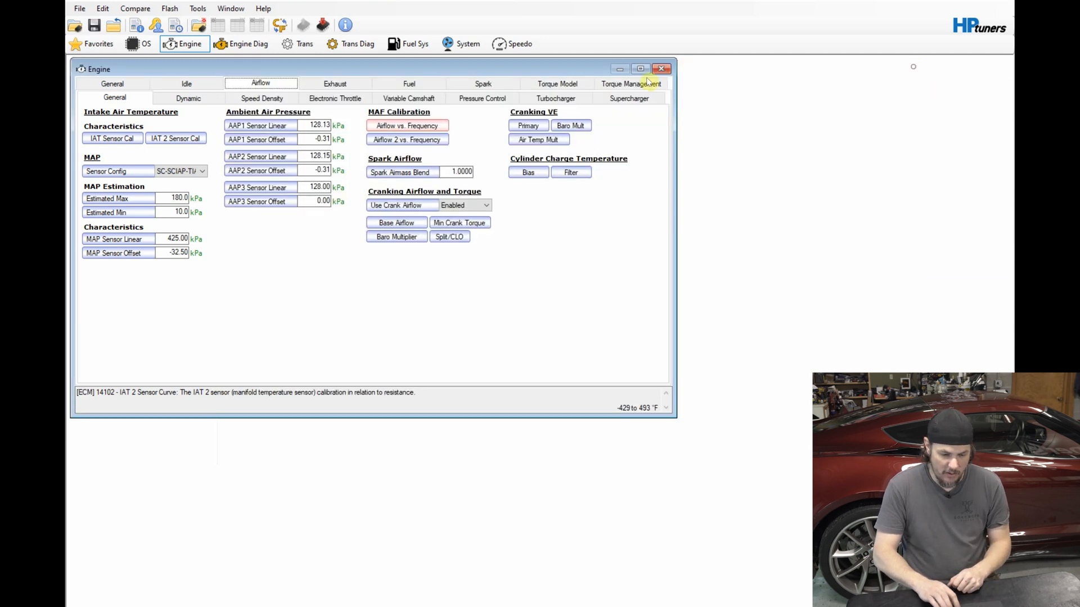
- Bring up the virtual VE table and edit its MAP/Baro pressure-ratio row axis to extend it
{"action": "left_click", "coordinate": [102, 7]}
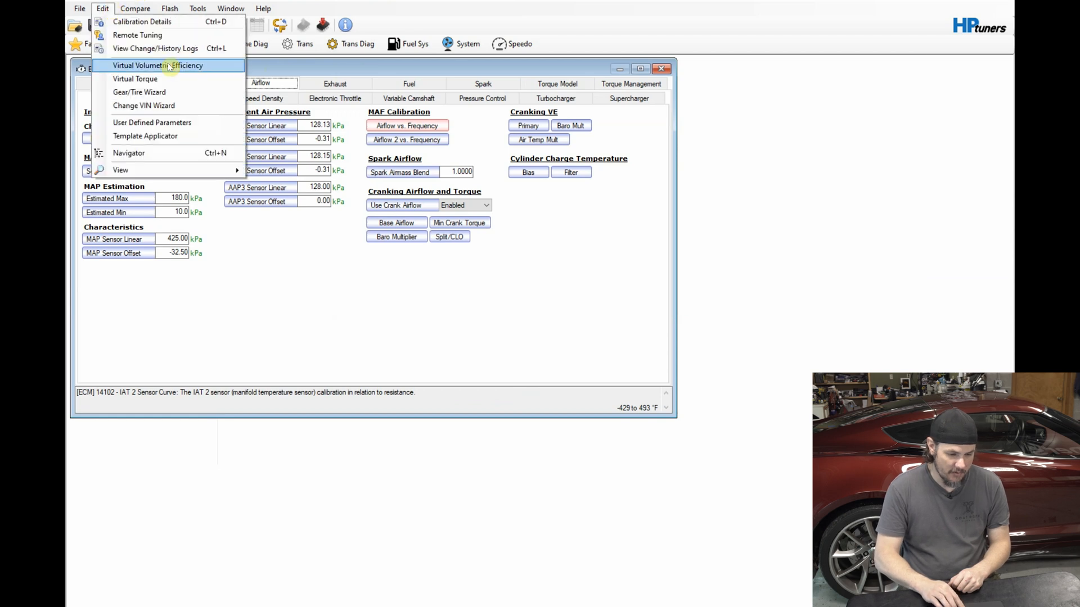
{"action": "left_click", "coordinate": [157, 65]}
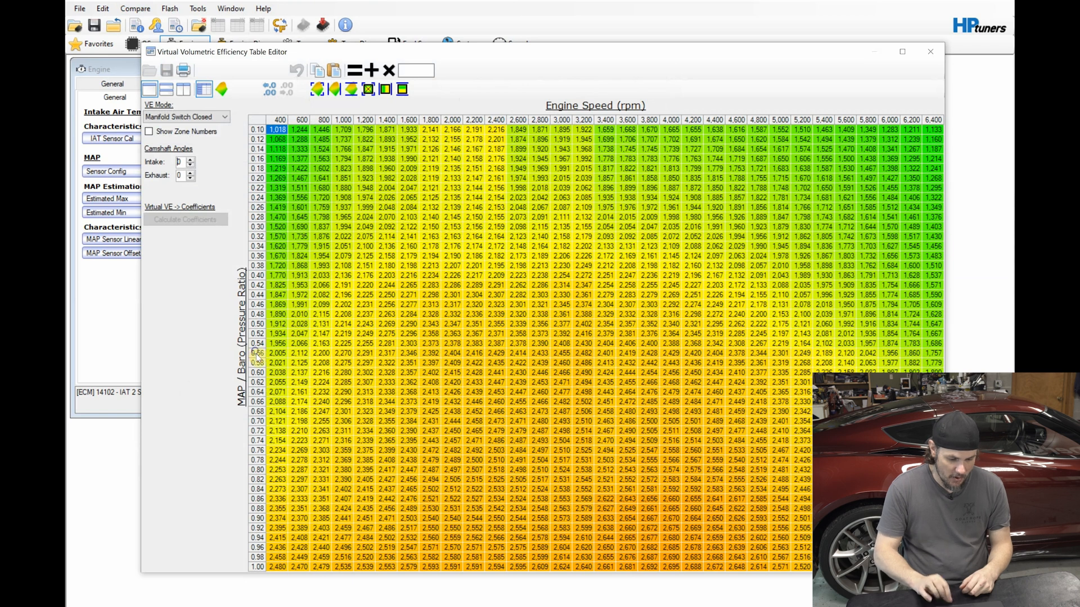
{"action": "right_click", "coordinate": [258, 352]}
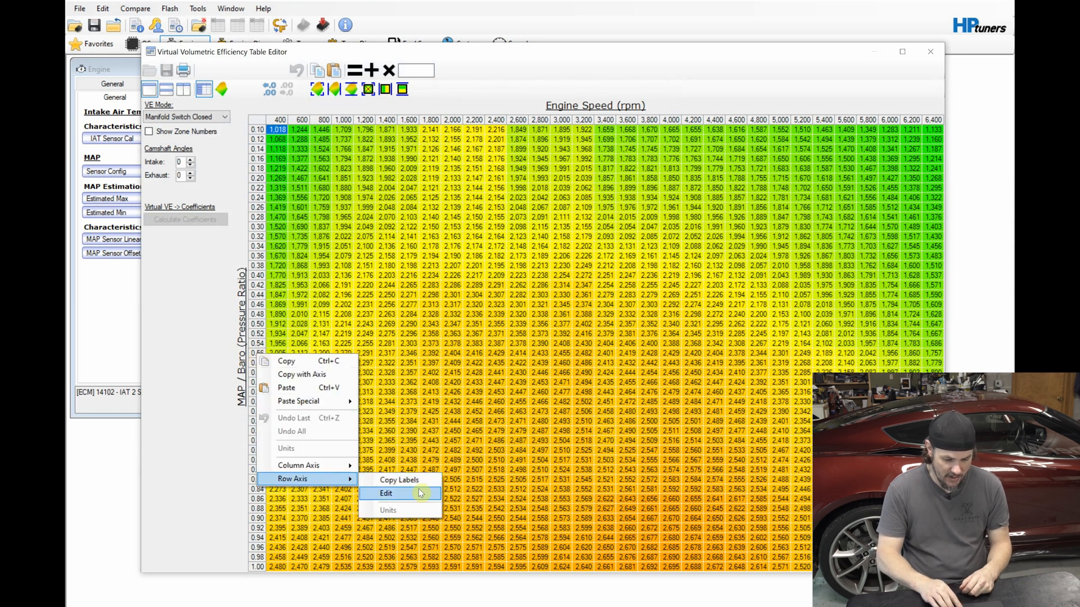
{"action": "left_click", "coordinate": [386, 492]}
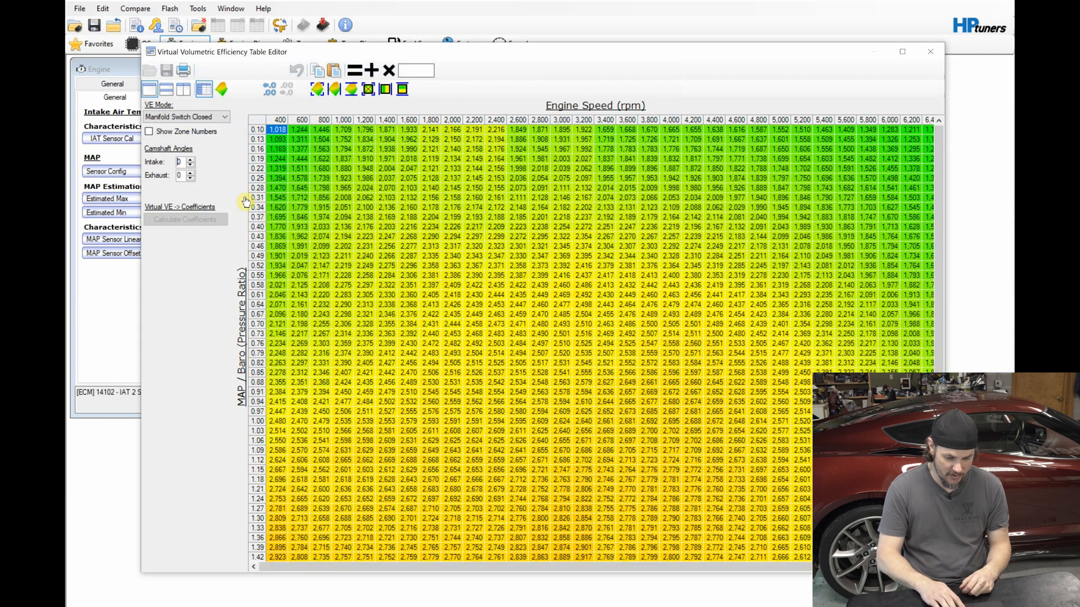
- Toggle zone numbers on and off and maximize the VE table editor for pasting corrected values
{"action": "left_click", "coordinate": [148, 132]}
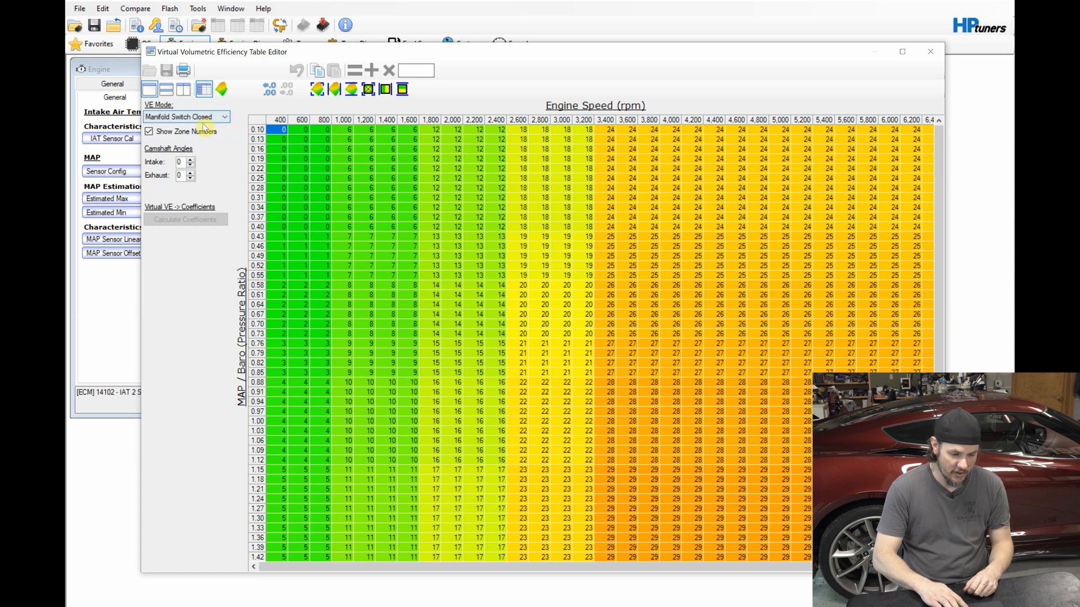
{"action": "left_click", "coordinate": [149, 130]}
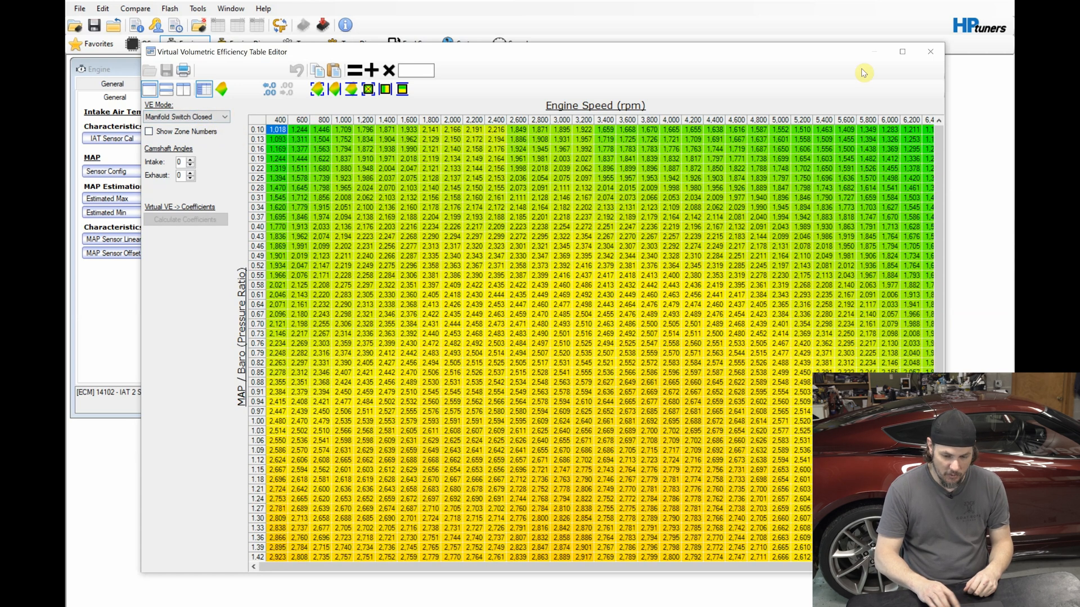
{"action": "left_click", "coordinate": [902, 52]}
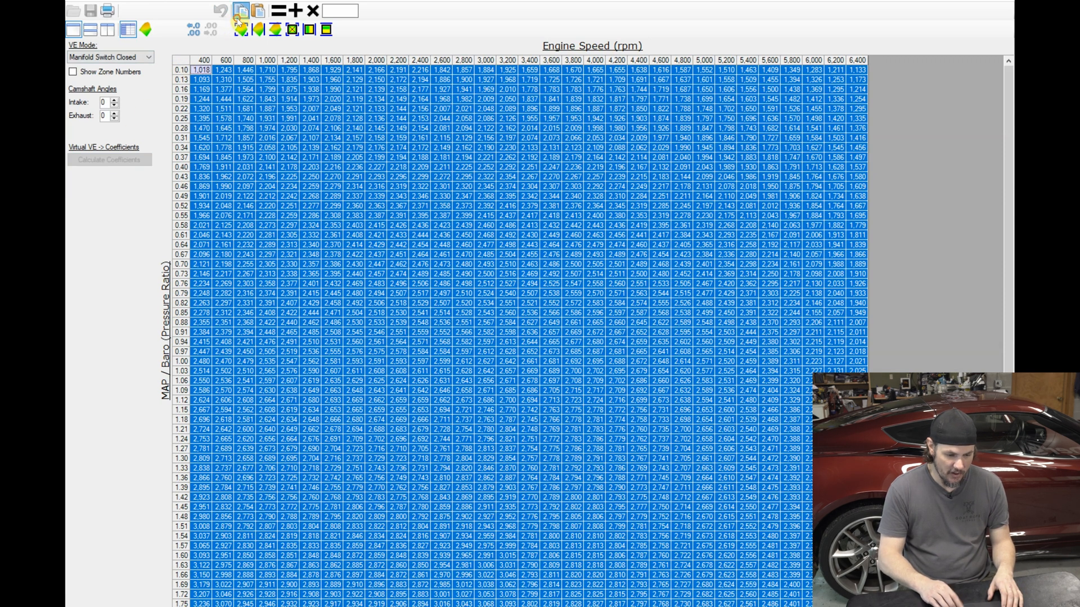
- Switch VE Mode to Manifold Switch Open and apply the corrected table values
{"action": "left_click", "coordinate": [108, 57]}
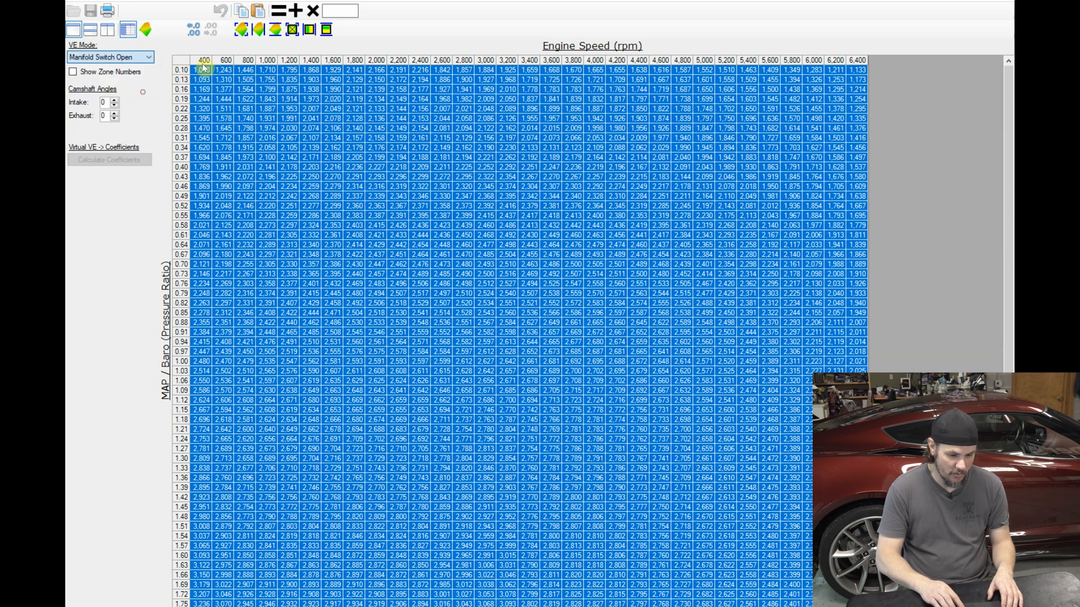
{"action": "left_click", "coordinate": [108, 160]}
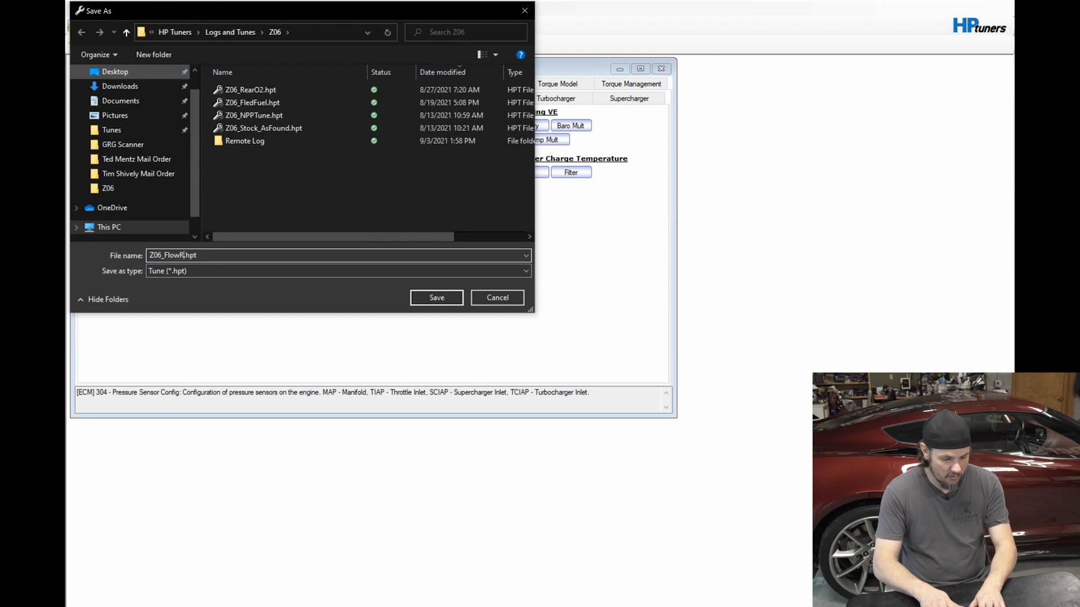
- Save the corrected tune under the new Z06_Flow file name in the Z06 folder
{"action": "left_click", "coordinate": [436, 297]}
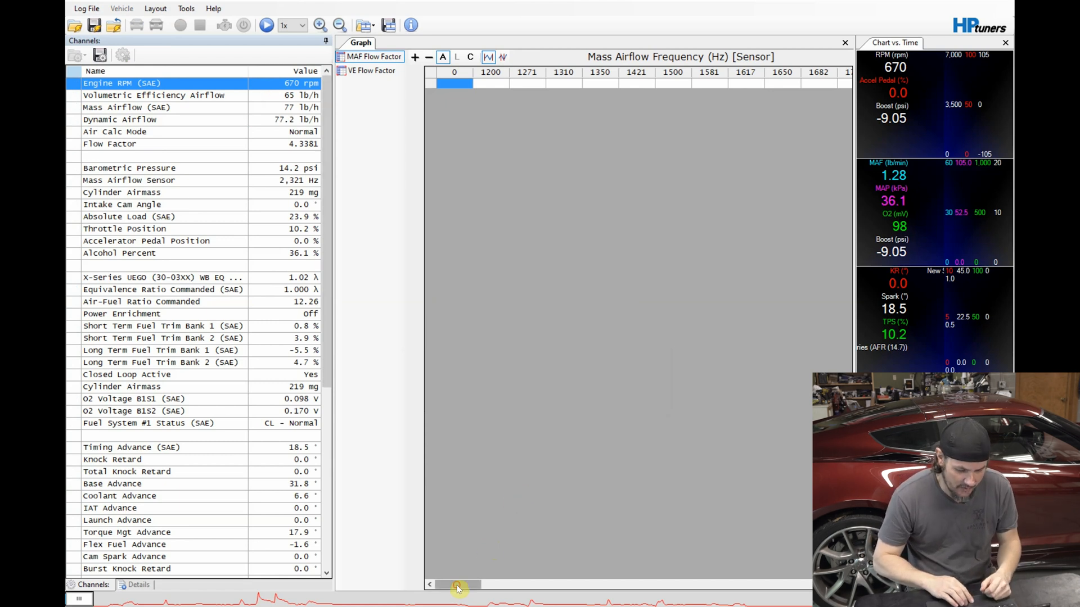
{"action": "left_click_drag", "start_coordinate": [457, 589], "coordinate": [558, 584]}
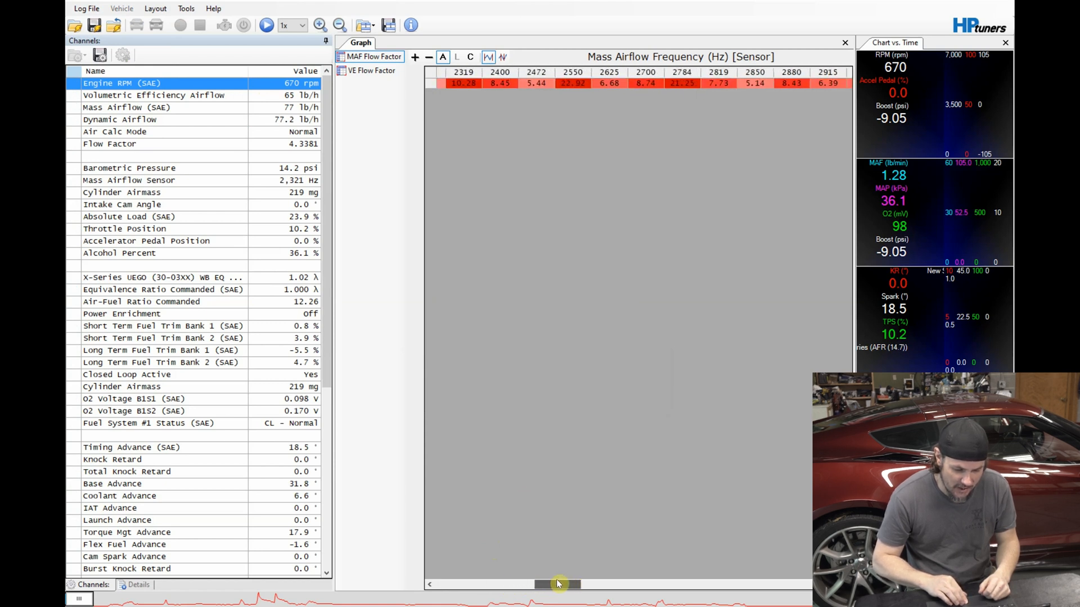
{"action": "left_click_drag", "start_coordinate": [558, 585], "coordinate": [686, 585]}
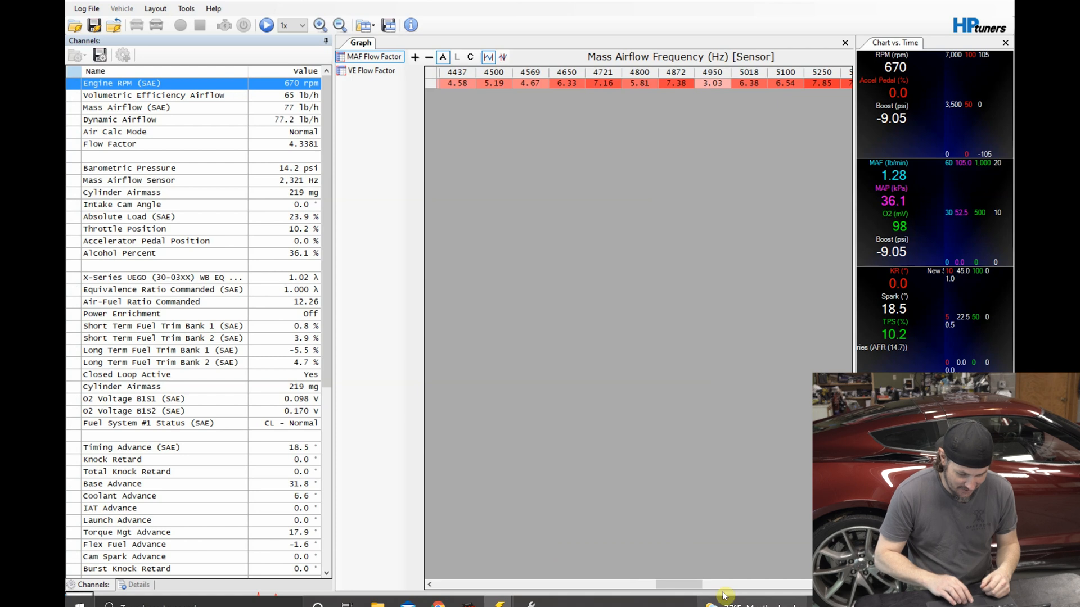
{"action": "left_click_drag", "start_coordinate": [678, 584], "coordinate": [713, 584]}
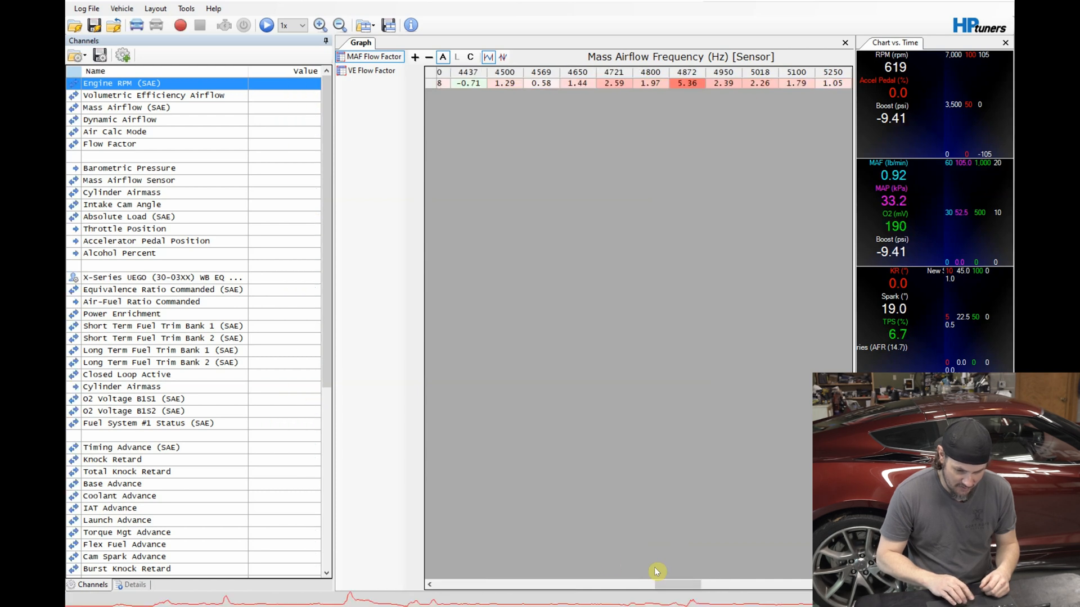
{"action": "left_click_drag", "start_coordinate": [672, 585], "coordinate": [695, 588]}
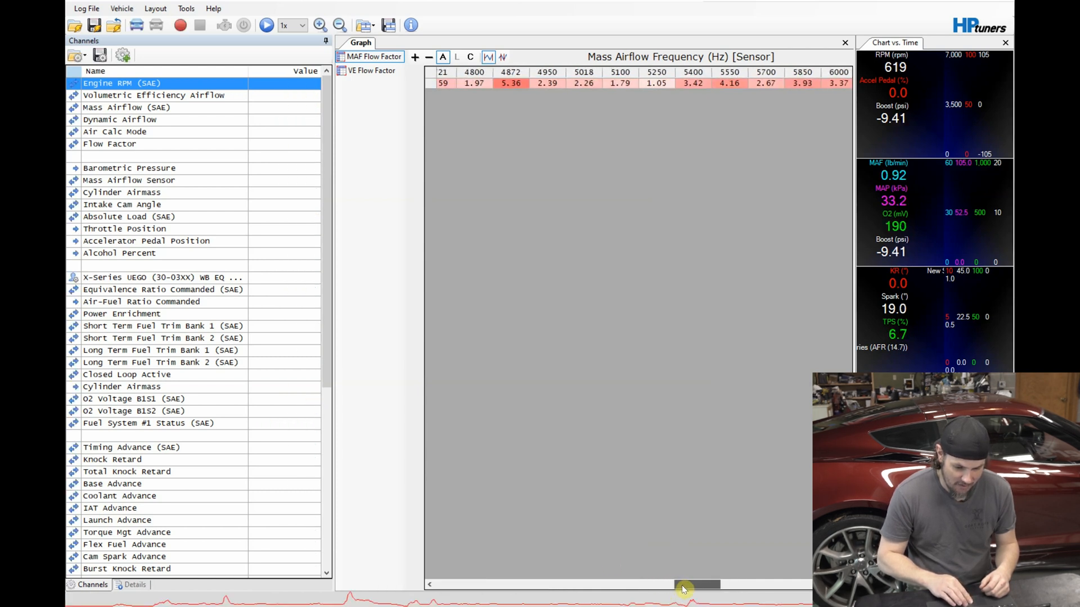
{"action": "left_click_drag", "start_coordinate": [685, 584], "coordinate": [702, 585]}
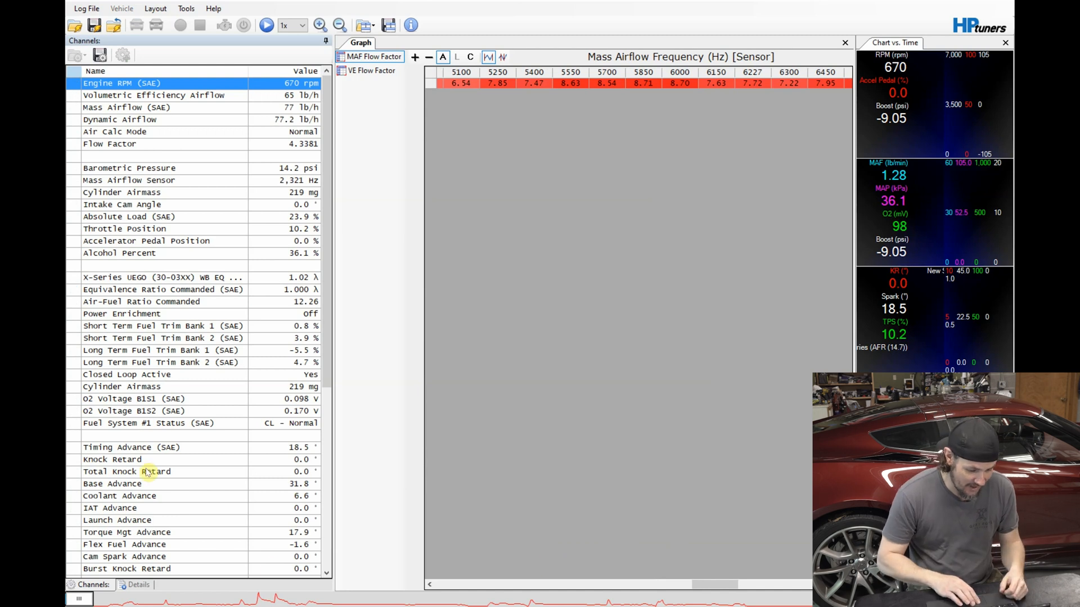
{"action": "scroll", "scroll_direction": "down", "scroll_amount": 3}
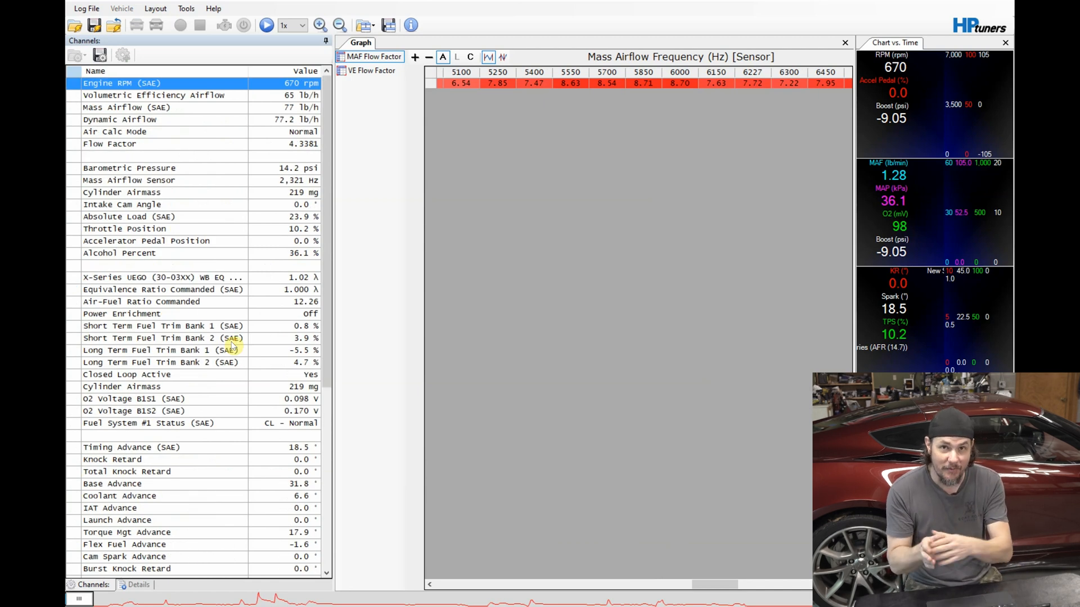
{"action": "left_click", "coordinate": [370, 70]}
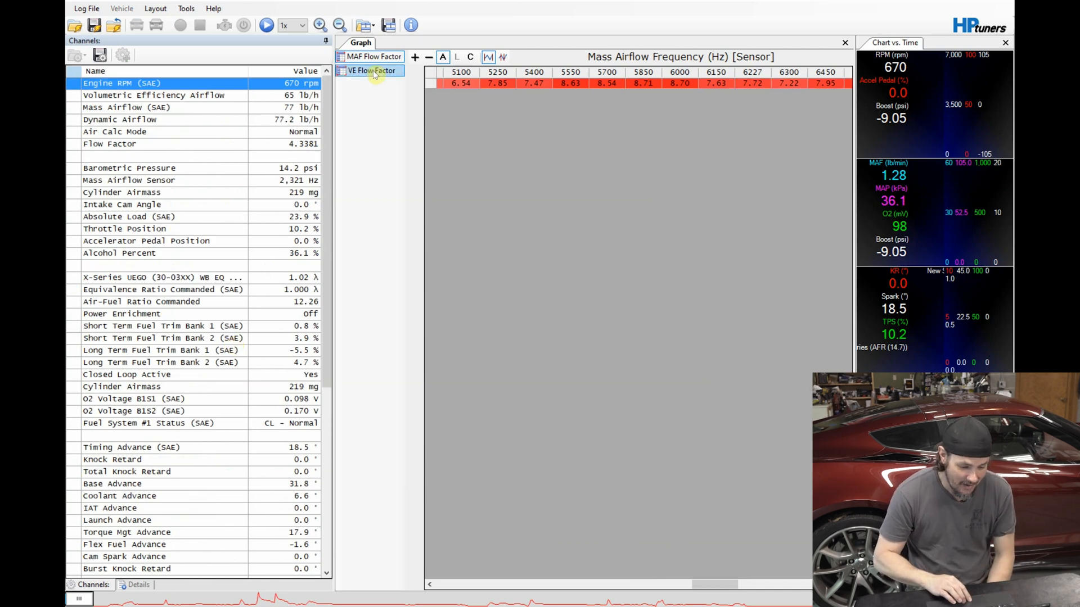
- Show the old log's VE Flow Factor error histogram
{"action": "left_click", "coordinate": [370, 70]}
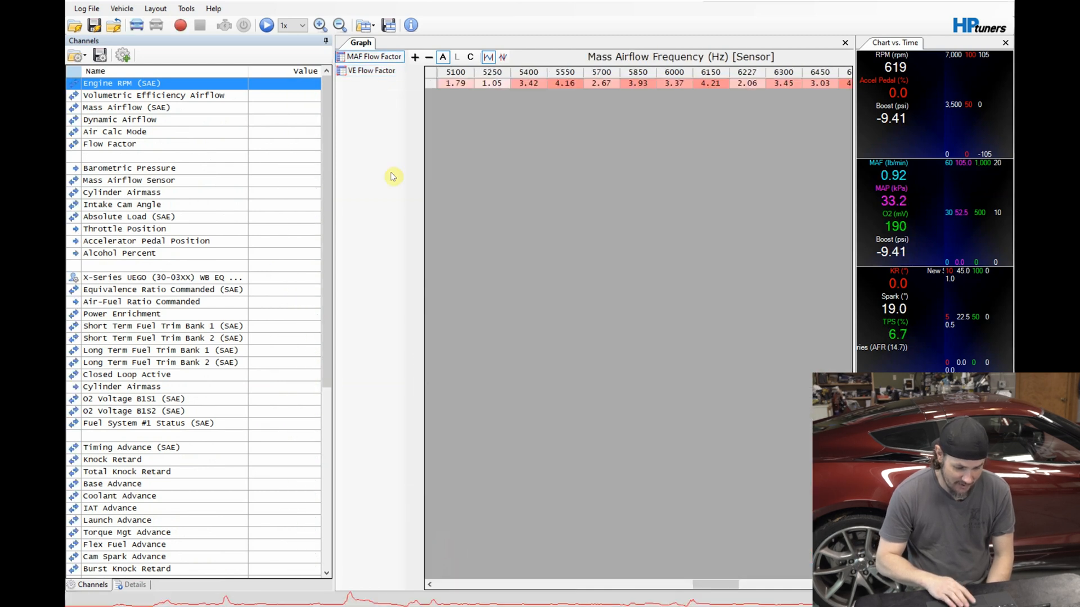
{"action": "left_click", "coordinate": [370, 69]}
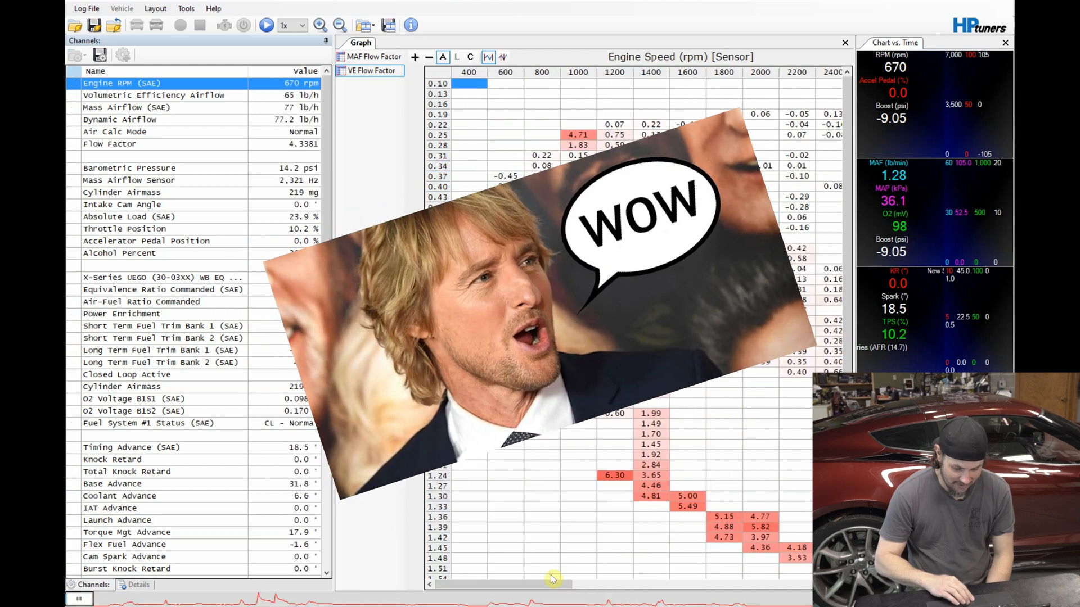
{"action": "left_click_drag", "start_coordinate": [551, 581], "coordinate": [606, 581]}
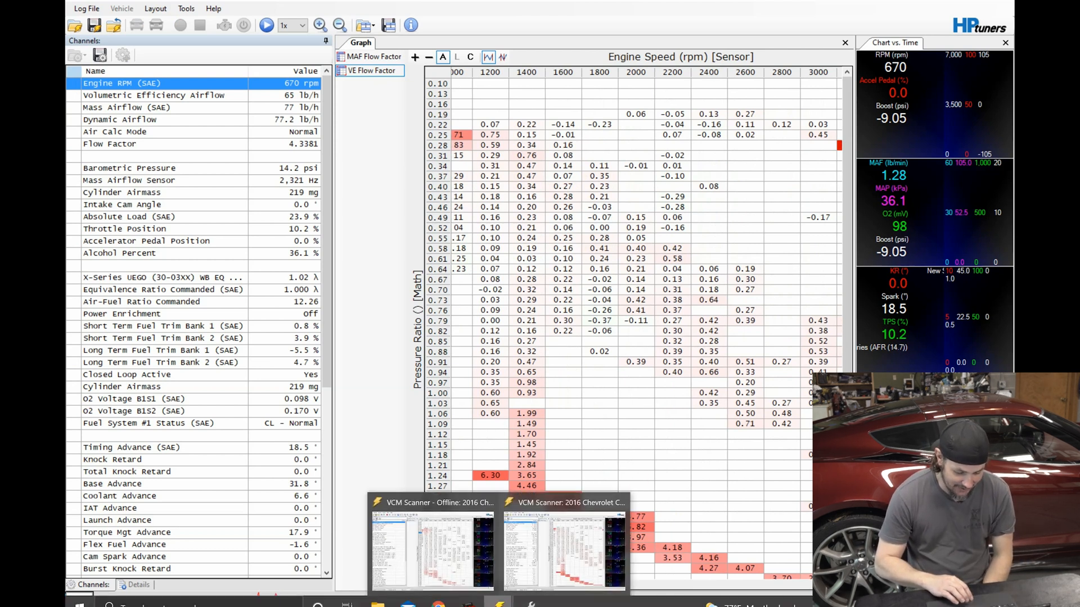
- Switch to the new log's scanner window and show its smaller VE Flow Factor errors
{"action": "left_click", "coordinate": [180, 26]}
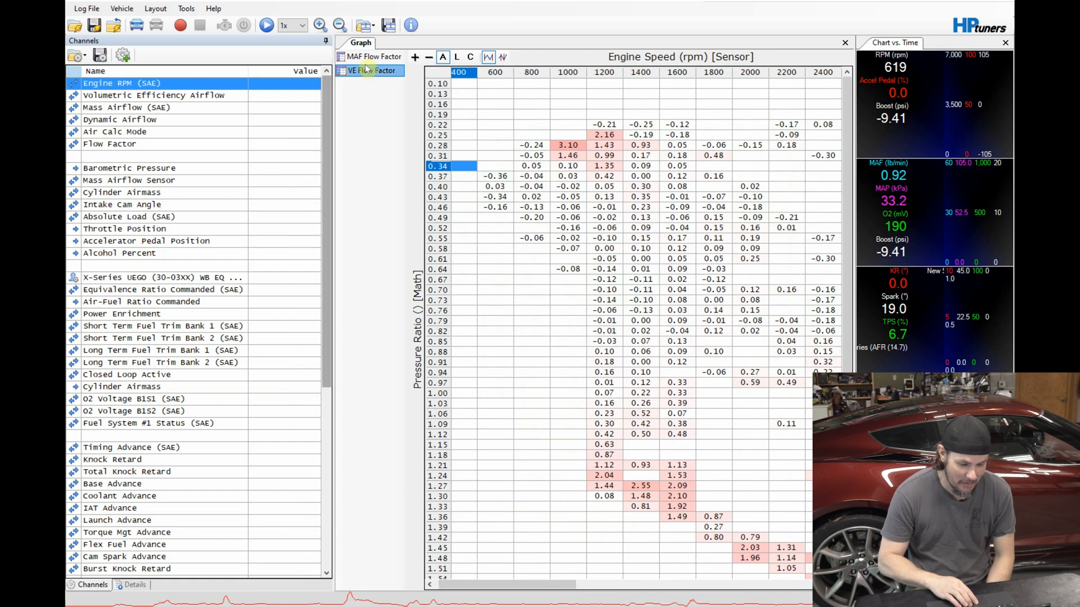
{"action": "left_click", "coordinate": [411, 25]}
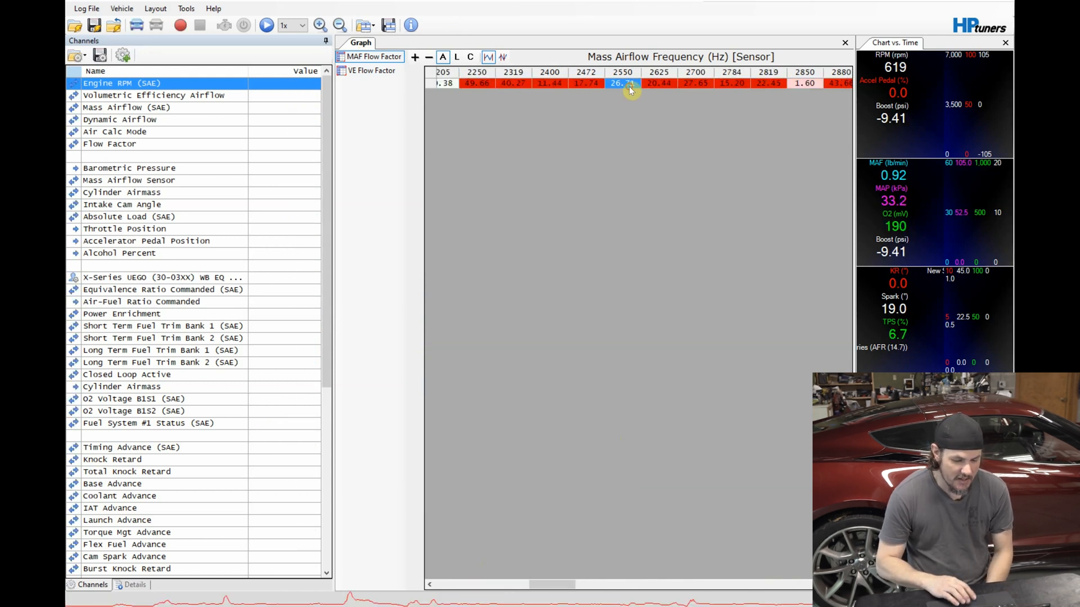
{"action": "mouse_move", "coordinate": [671, 180]}
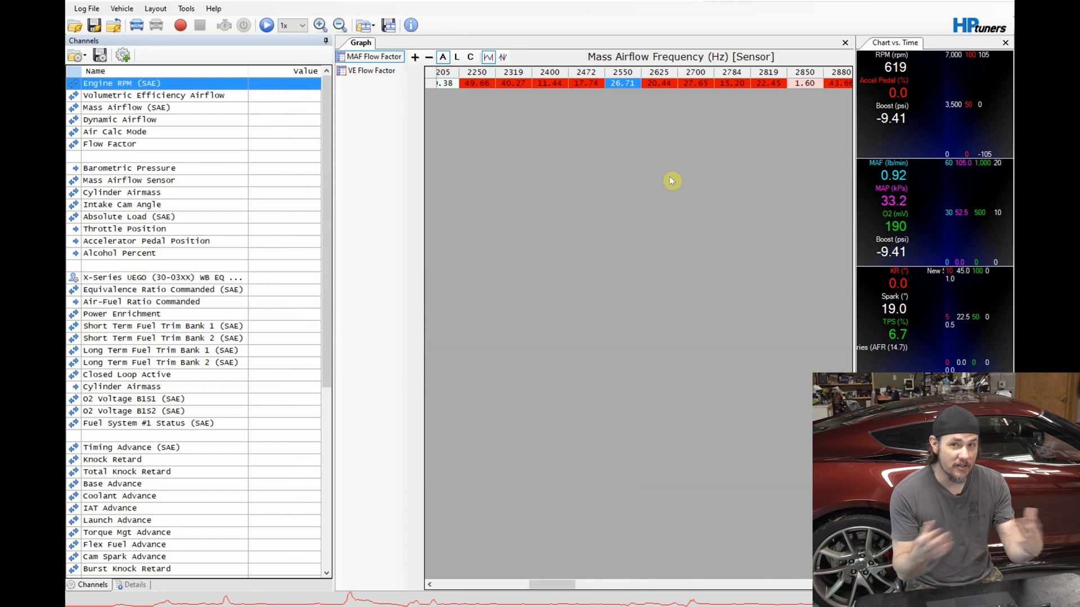